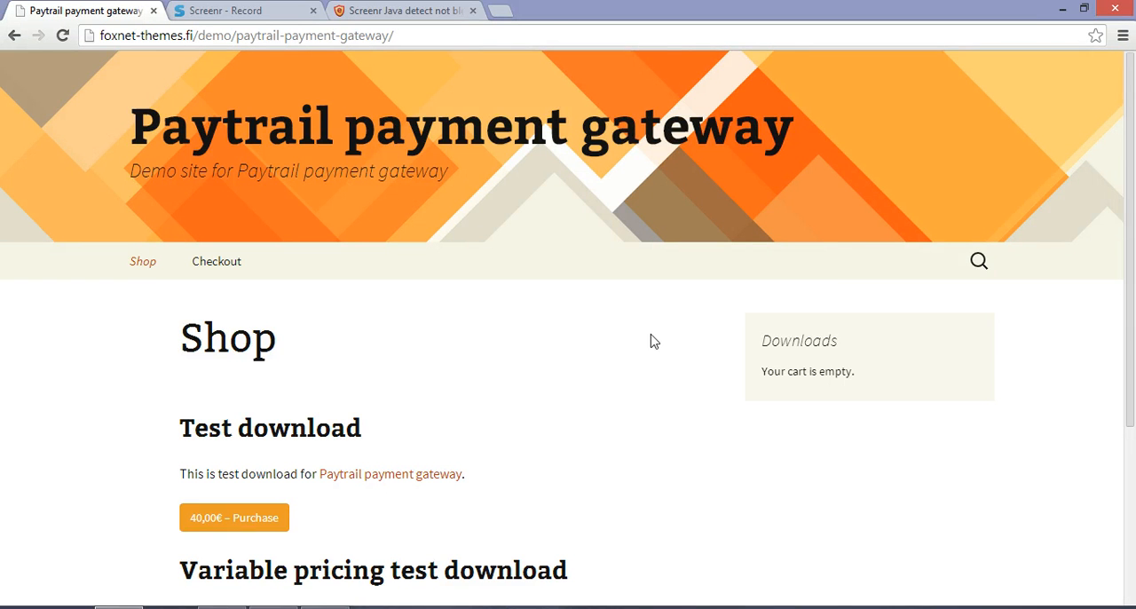
mouse_move(1130, 222)
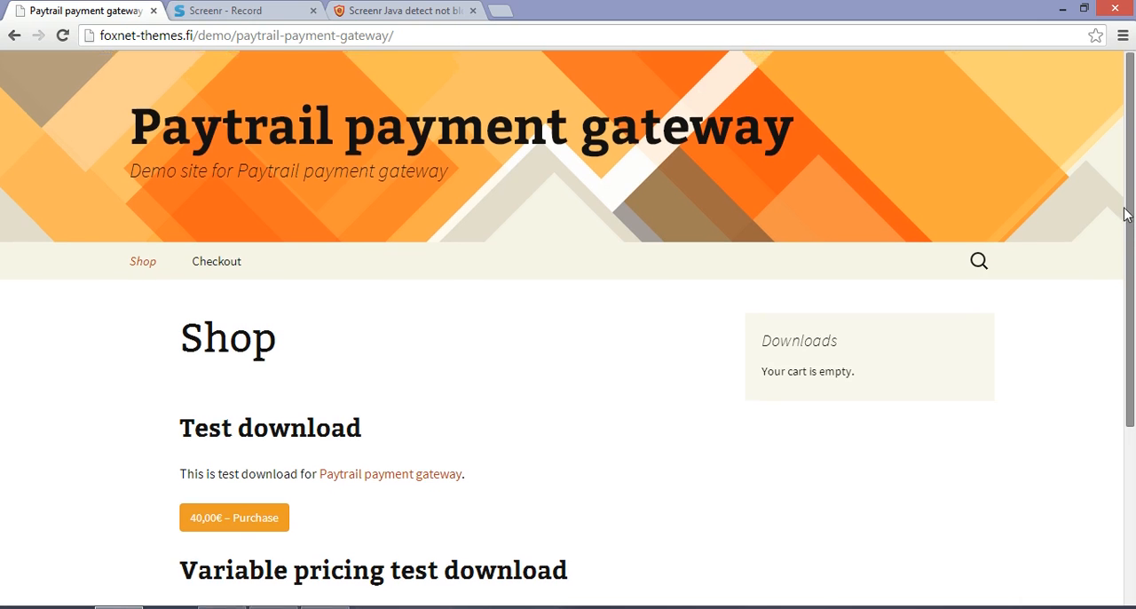
mouse_move(815, 213)
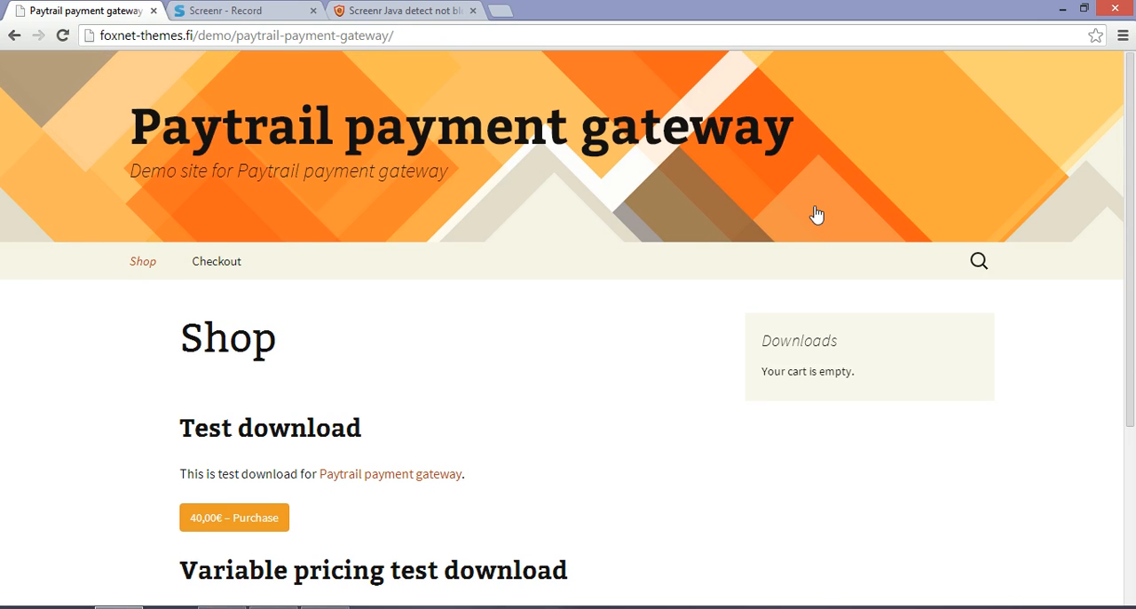
mouse_move(572, 221)
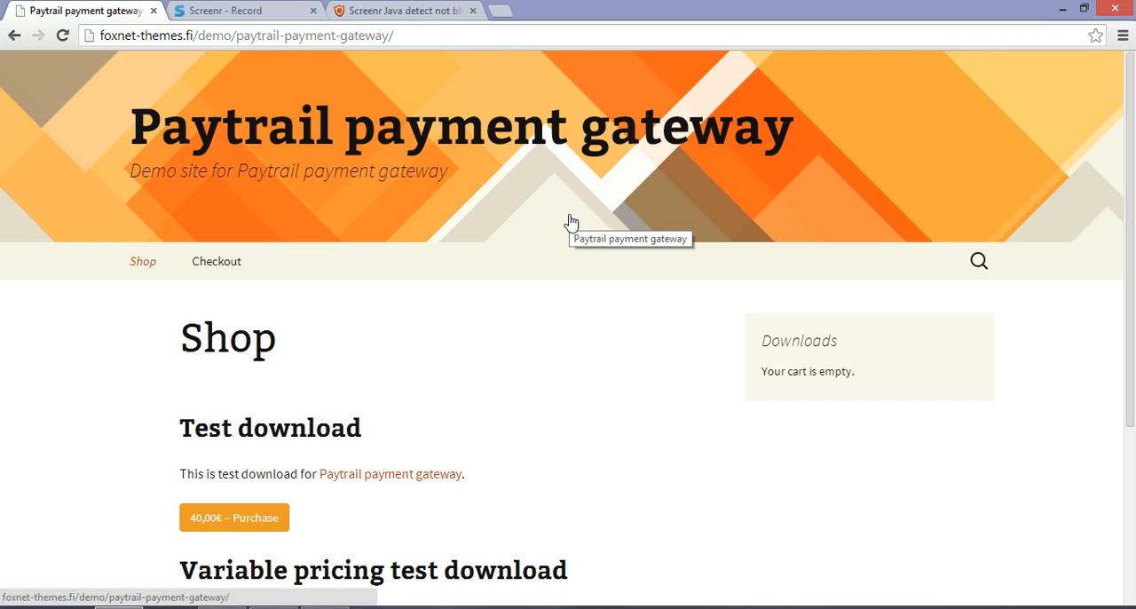
- Add the 40,00€ Test download to the cart from the Shop page
scroll("down", 3)
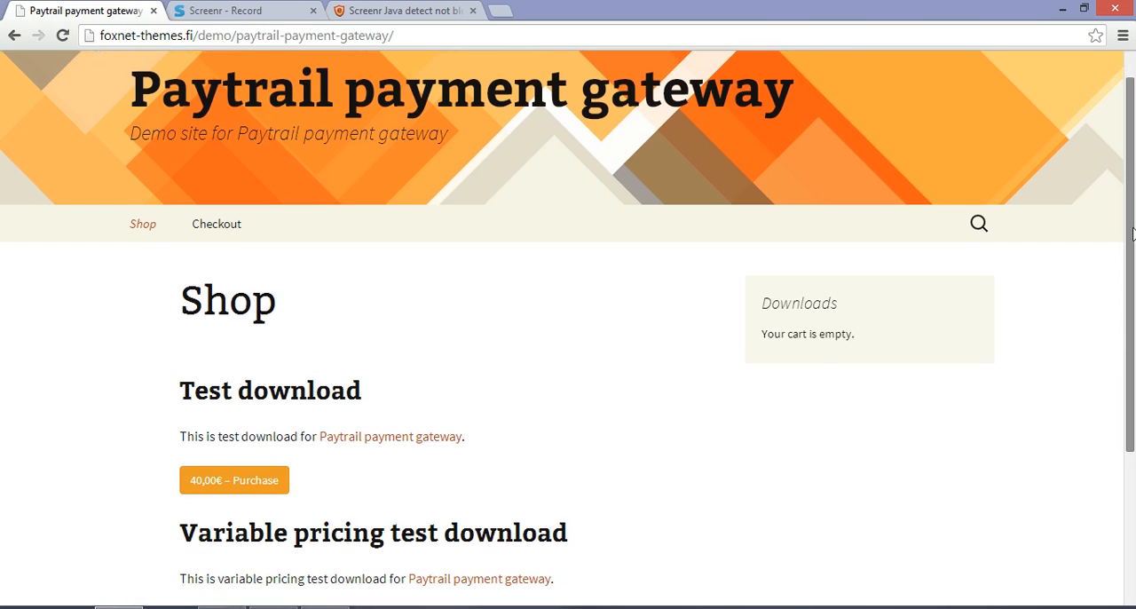
scroll("down", 3)
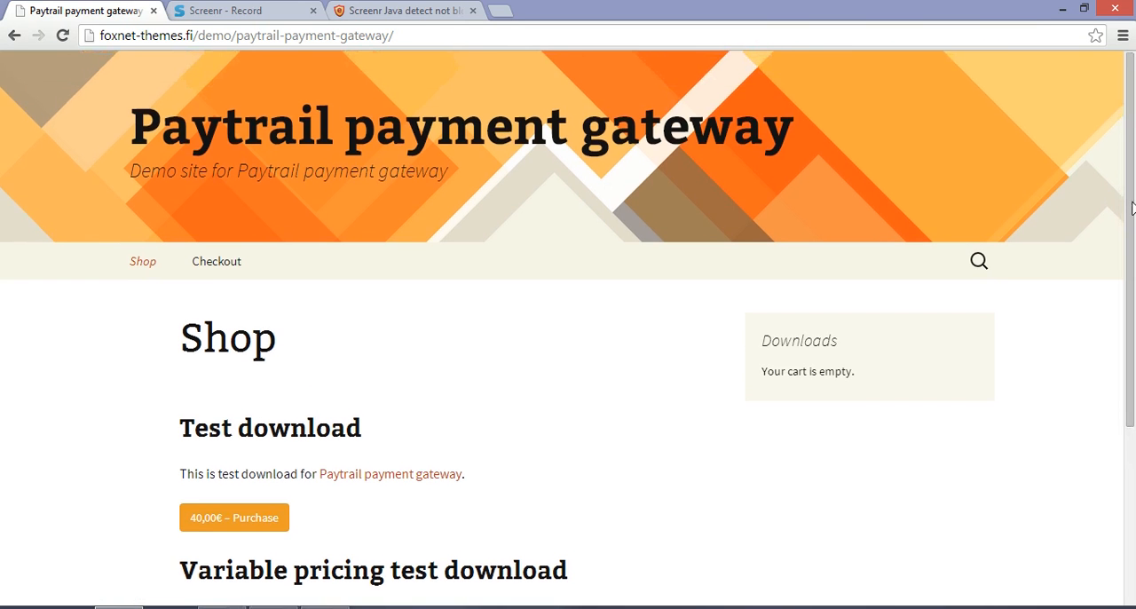
scroll("down", 3)
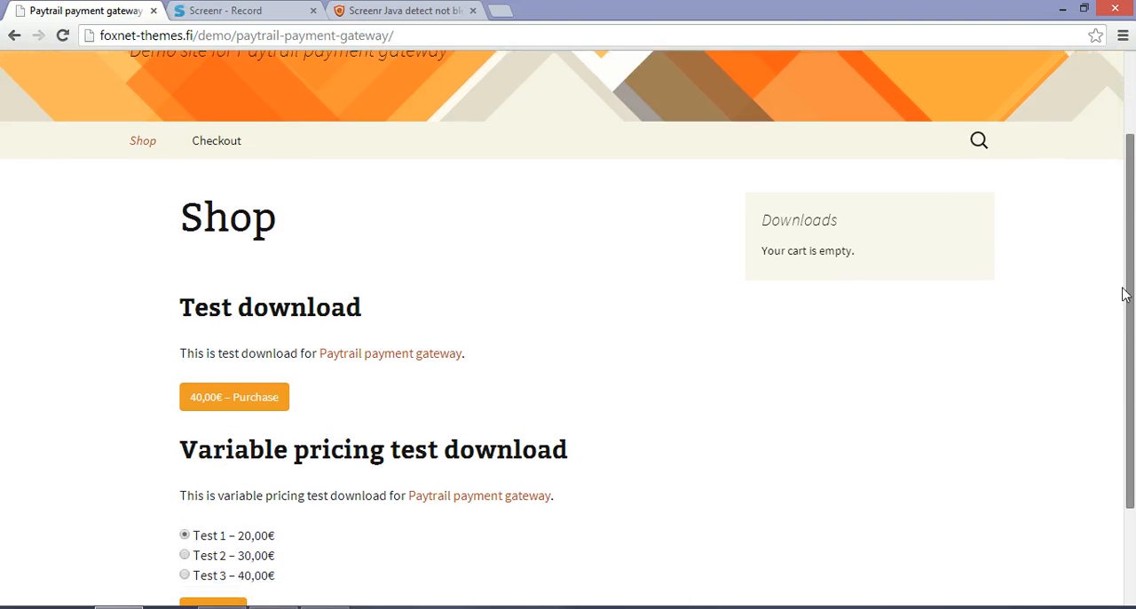
scroll("up", 3)
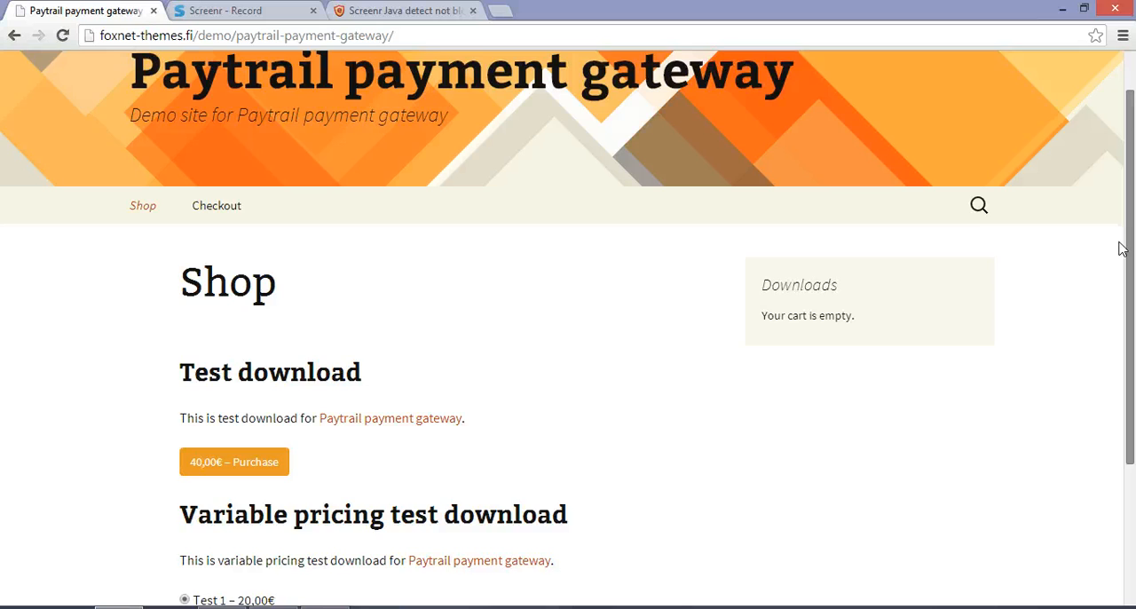
scroll("up", 3)
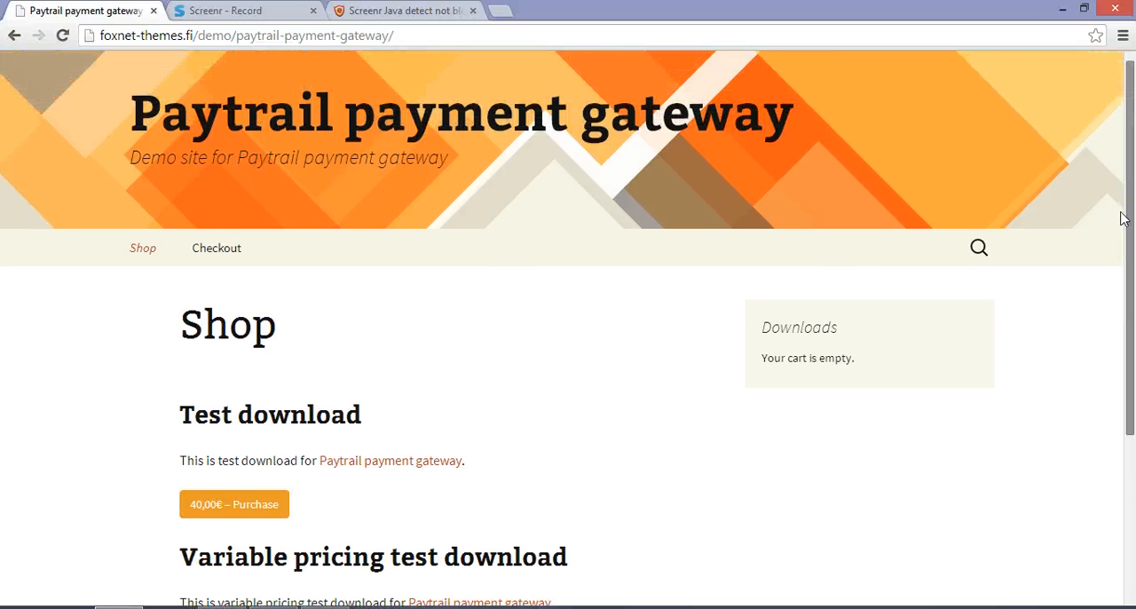
scroll("down", 3)
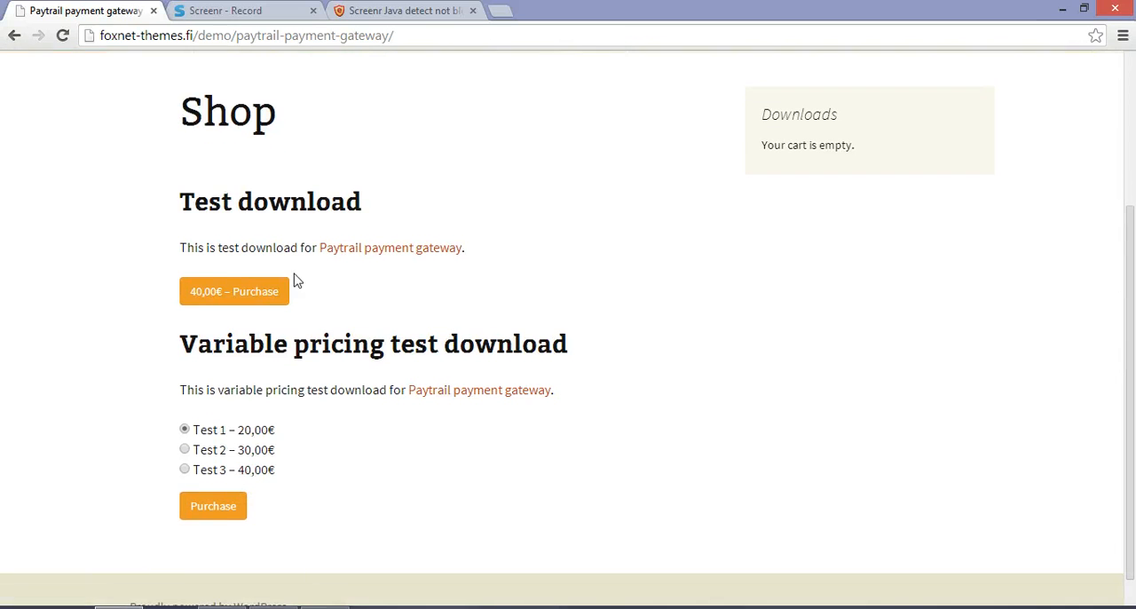
mouse_move(263, 302)
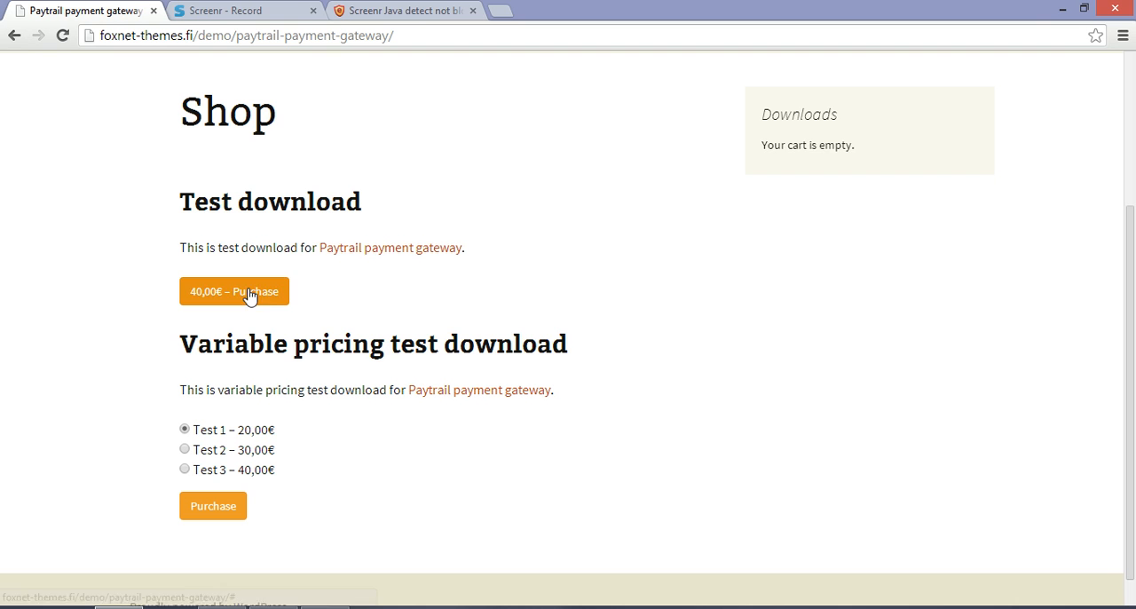
left_click(235, 291)
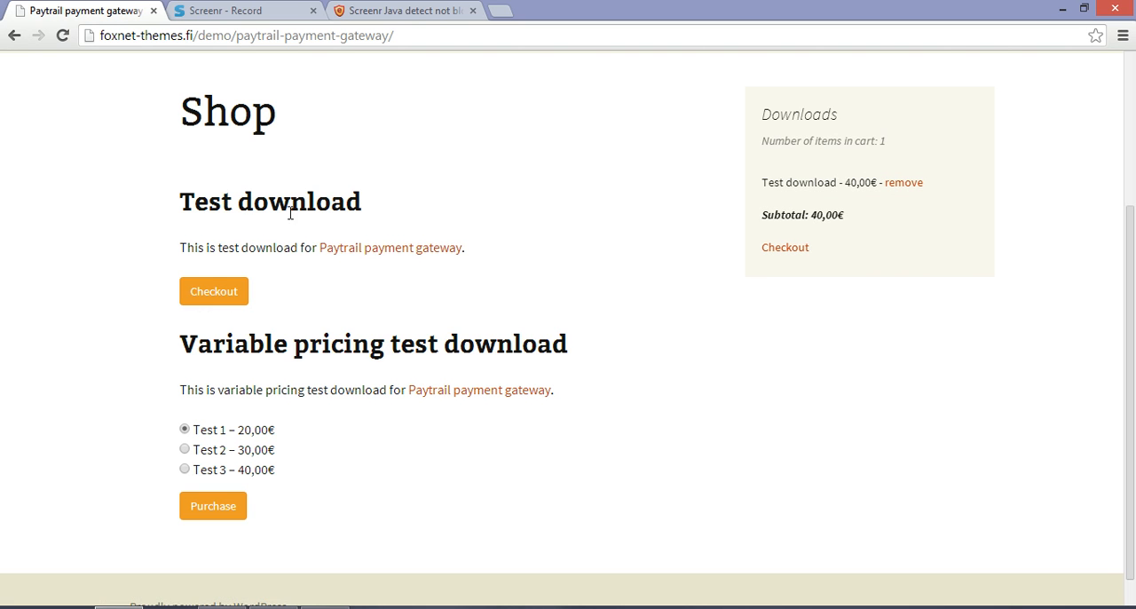
mouse_move(315, 350)
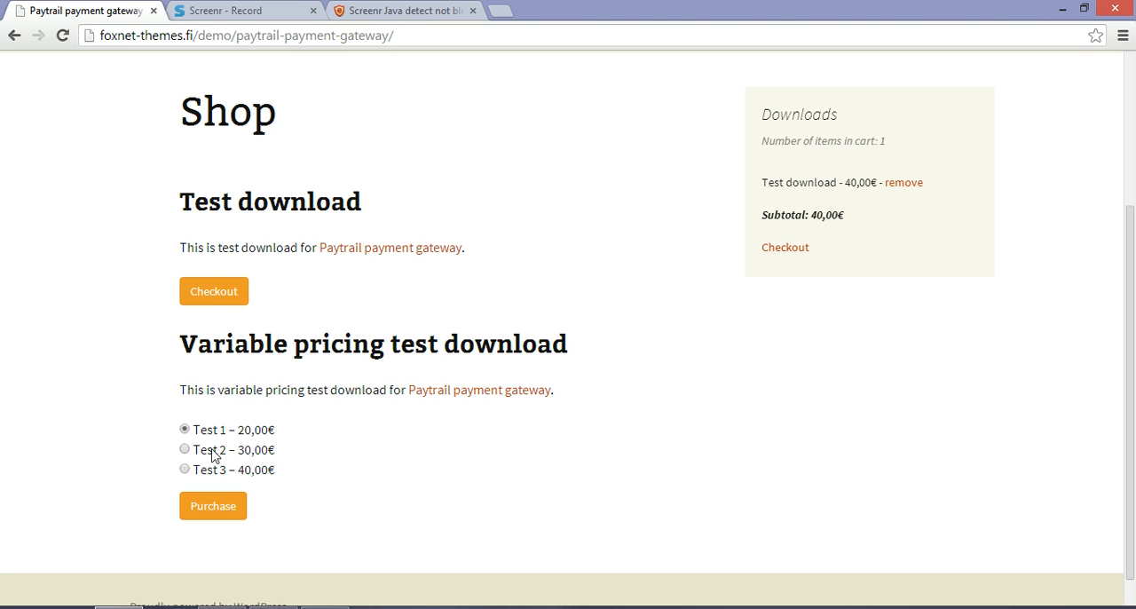
- Add the variable download with the Test 2 – 30,00€ option and go to checkout
left_click(184, 449)
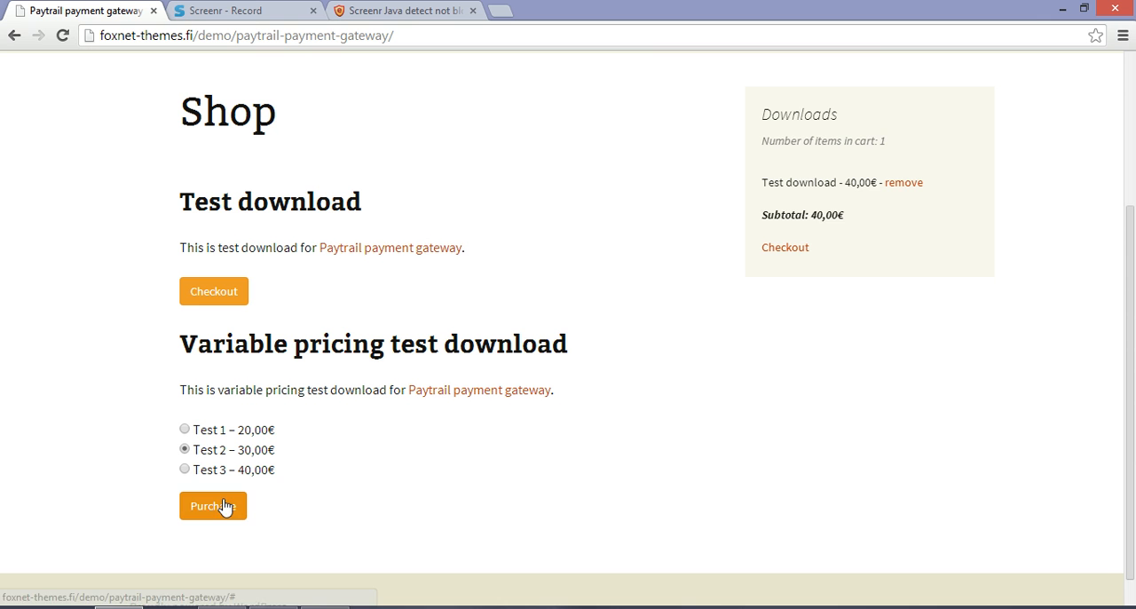
left_click(213, 504)
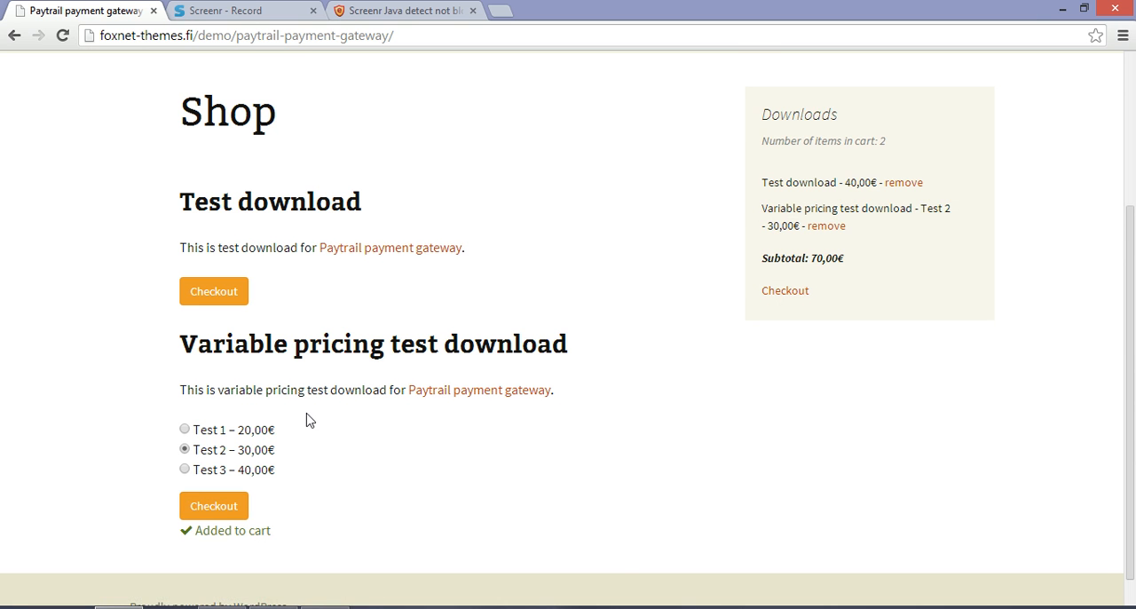
left_click(214, 504)
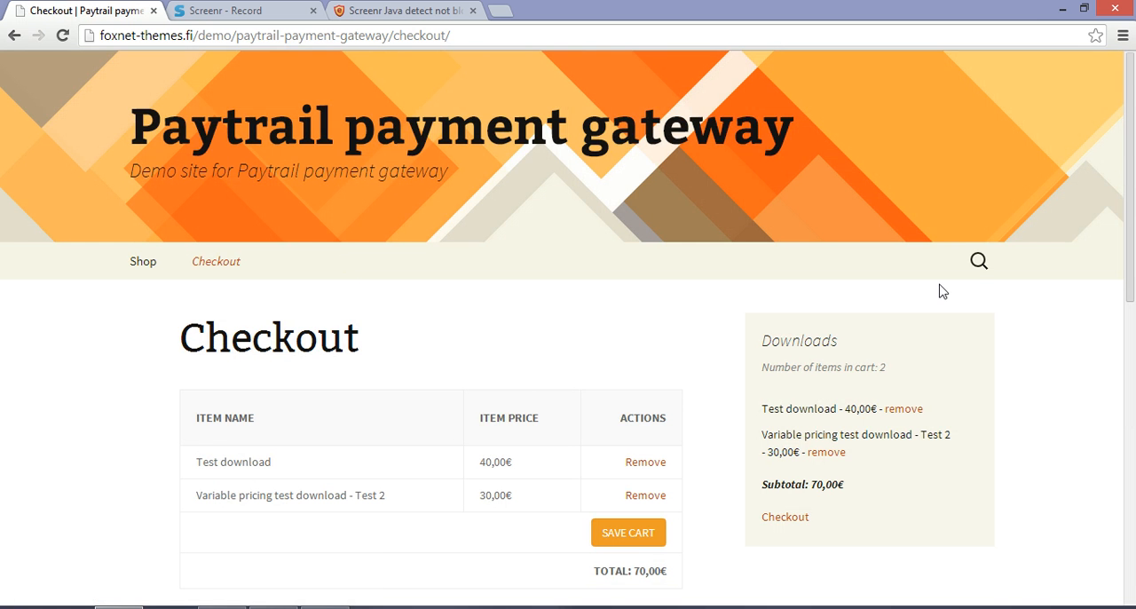
- Select Paytrail (after briefly trying Test Payment) as the payment method for the 70,00€ checkout
scroll("down", 3)
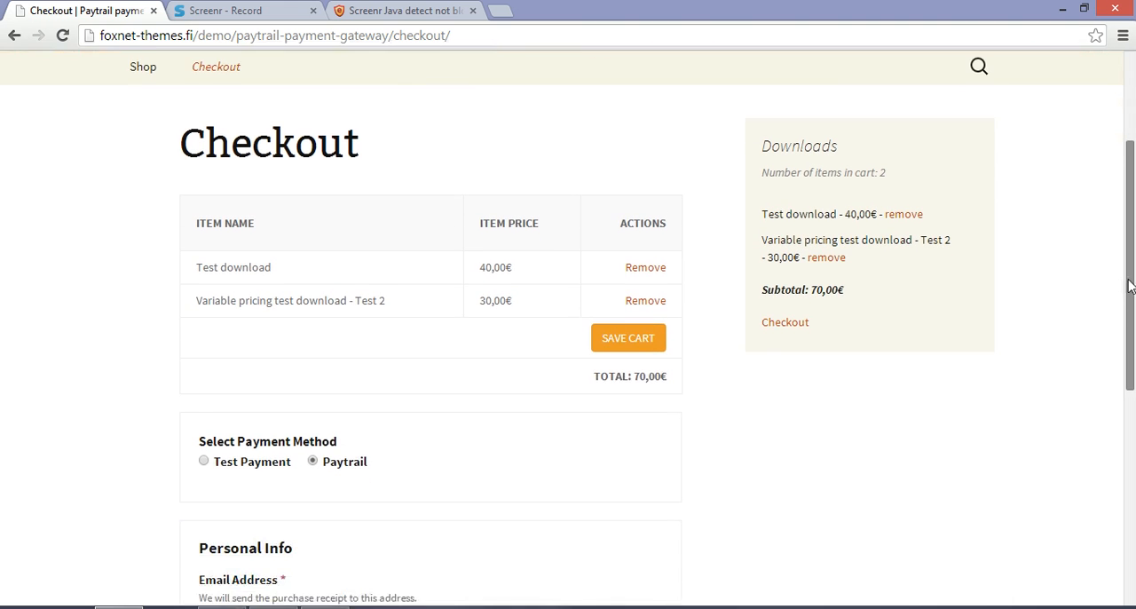
scroll("down", 3)
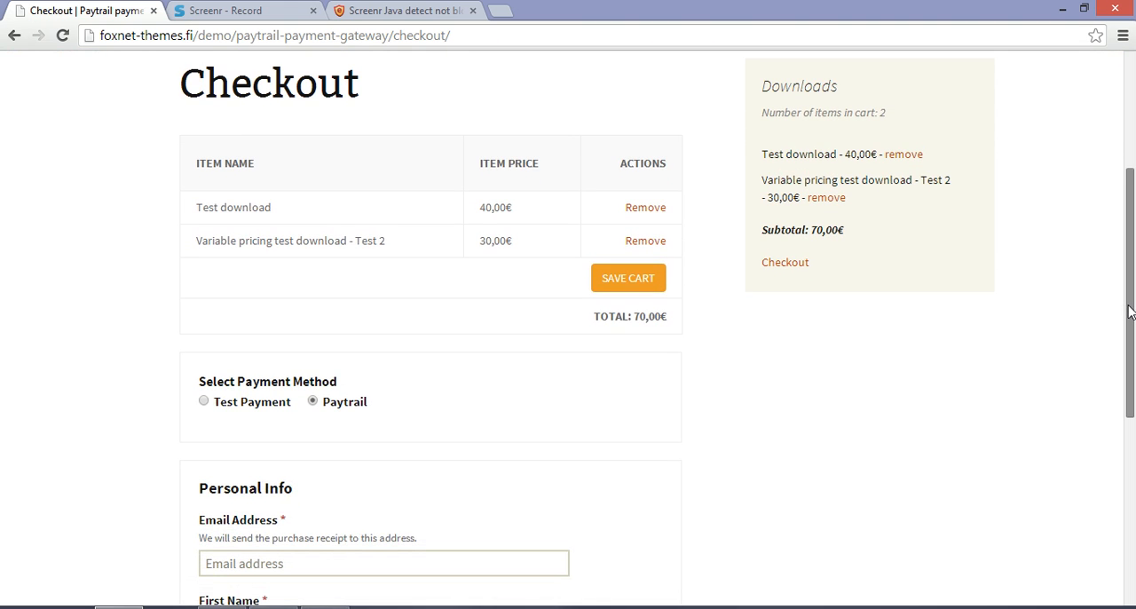
scroll("down", 3)
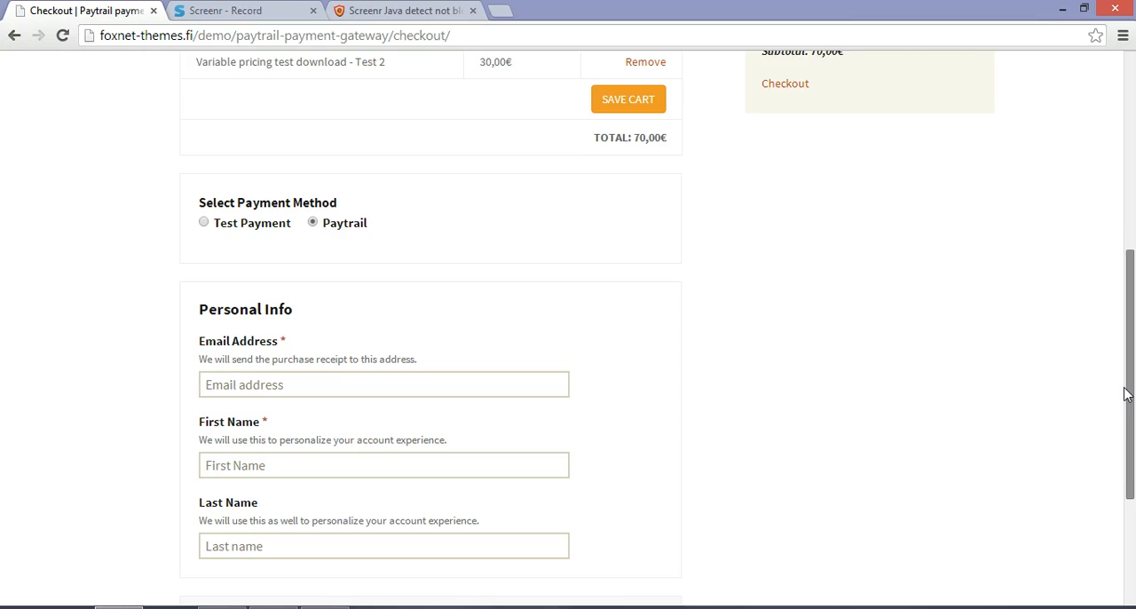
scroll("down", 3)
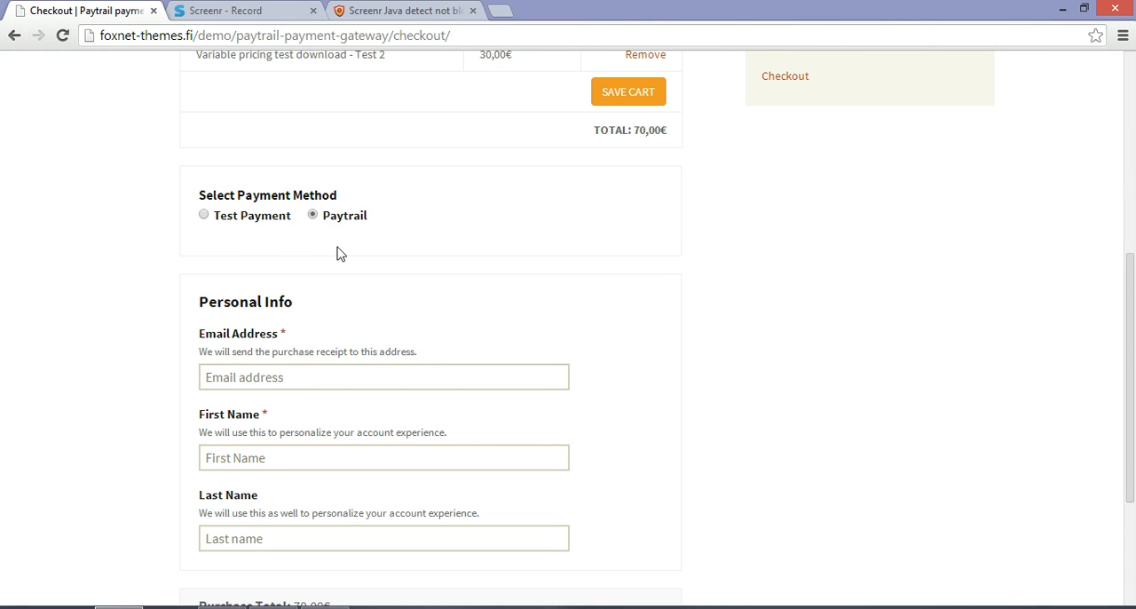
mouse_move(357, 259)
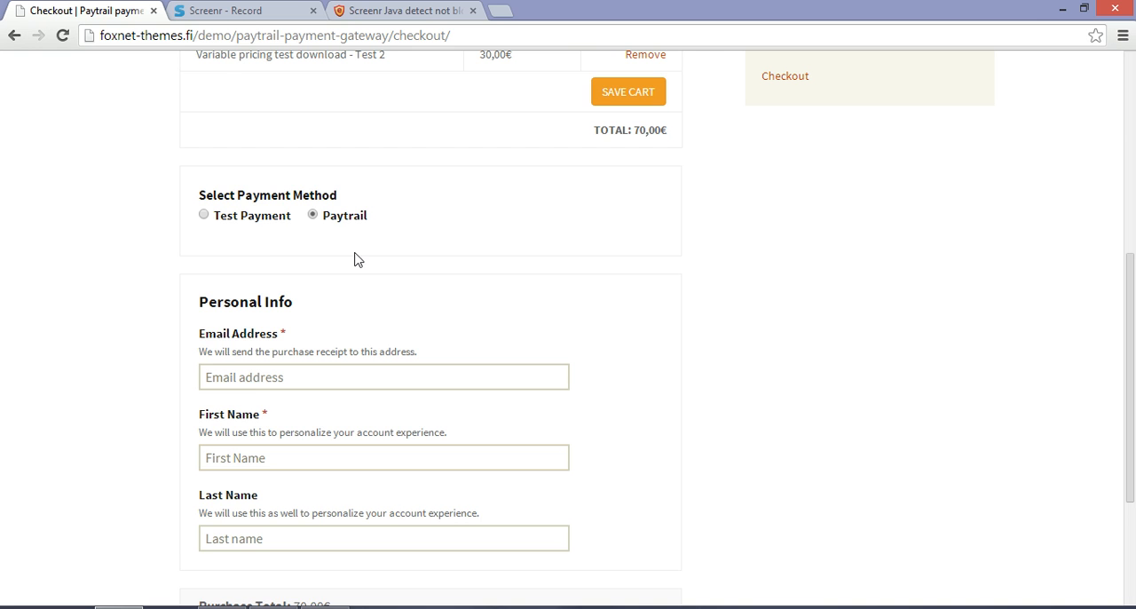
left_click(203, 215)
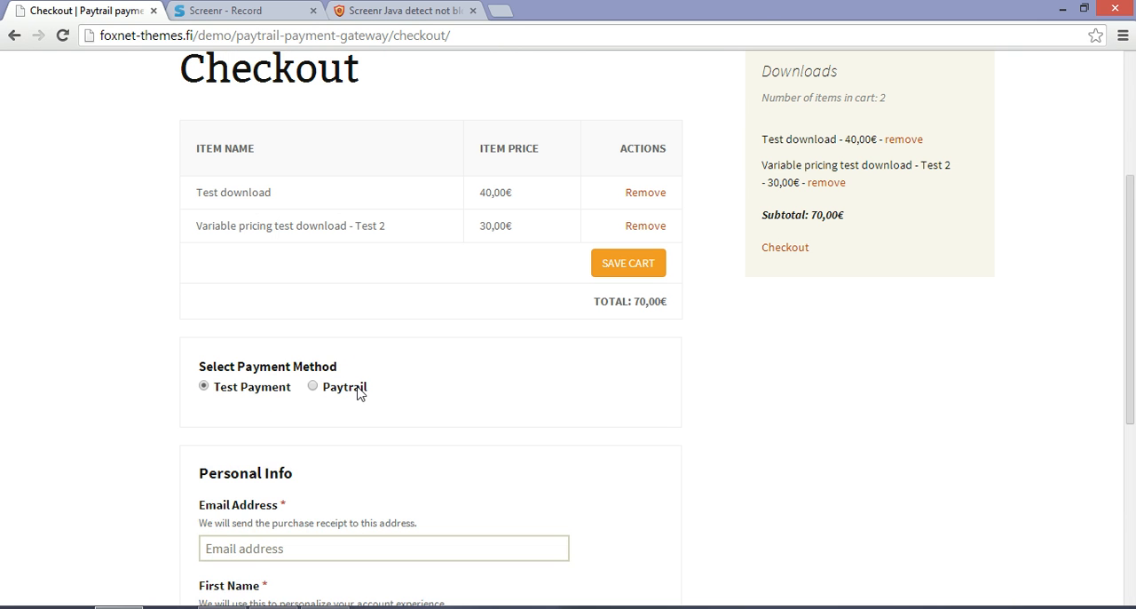
left_click(312, 388)
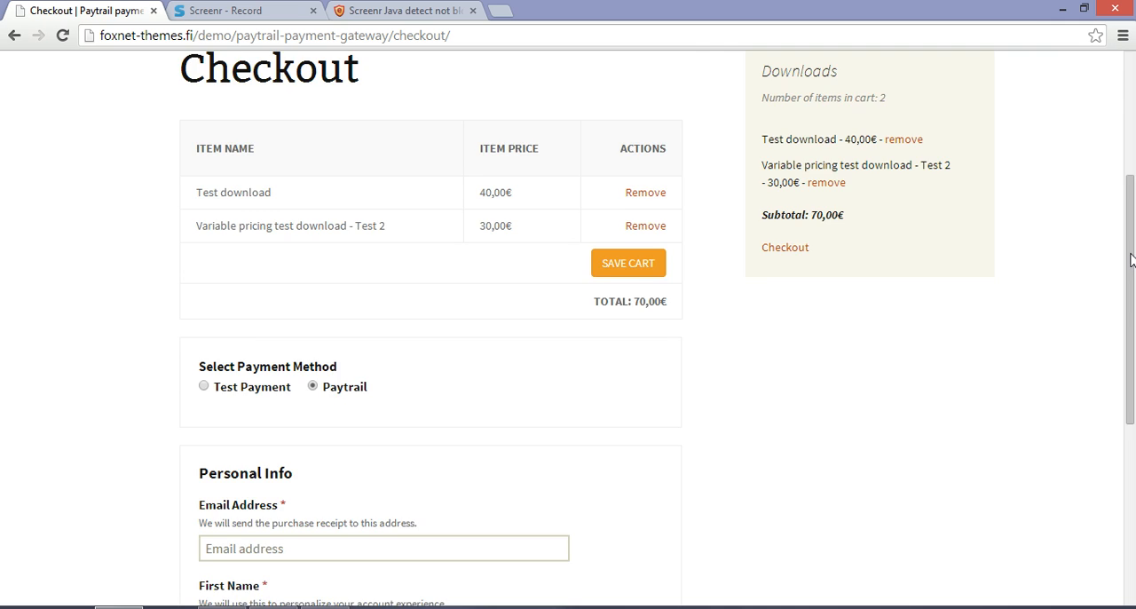
scroll("down", 3)
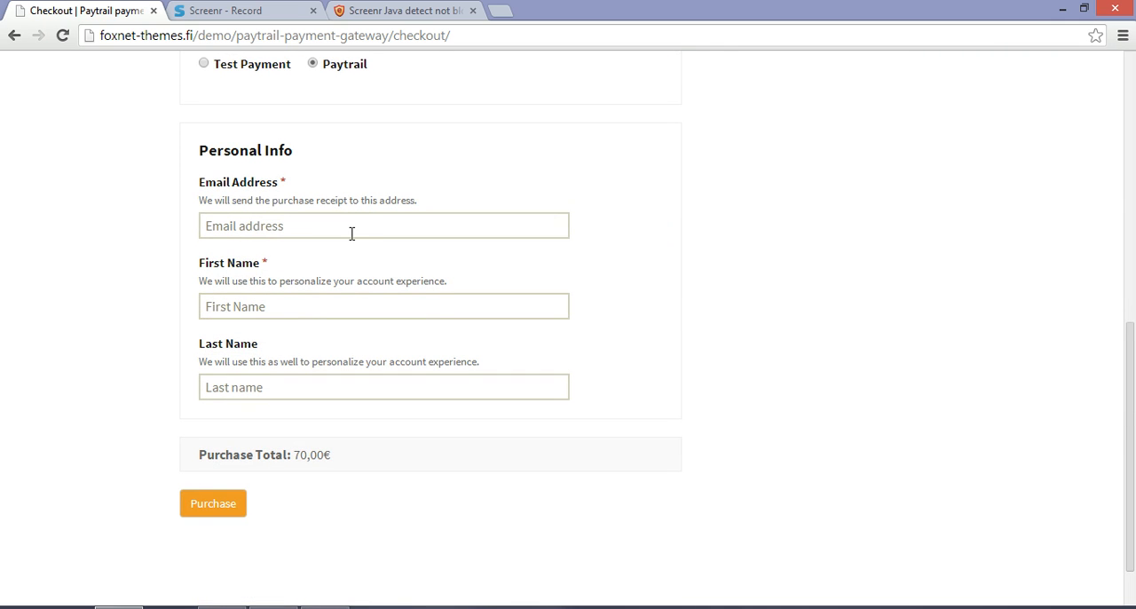
- Enter the buyer's email and name ('sami', 'mi', 'Ke') and submit the 70,00€ order to Paytrail
left_click(383, 226)
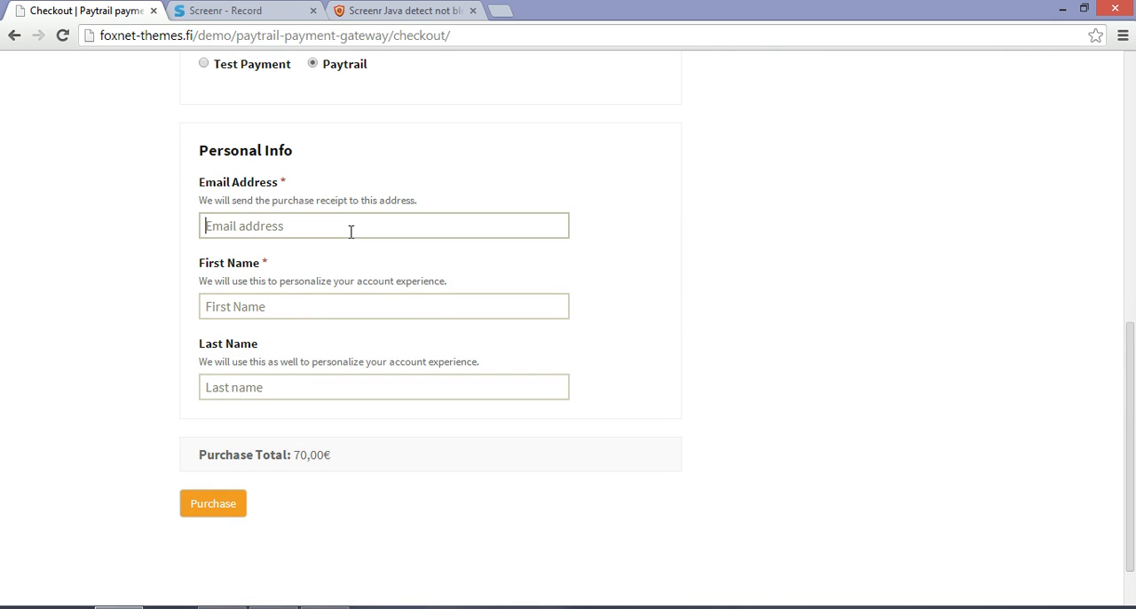
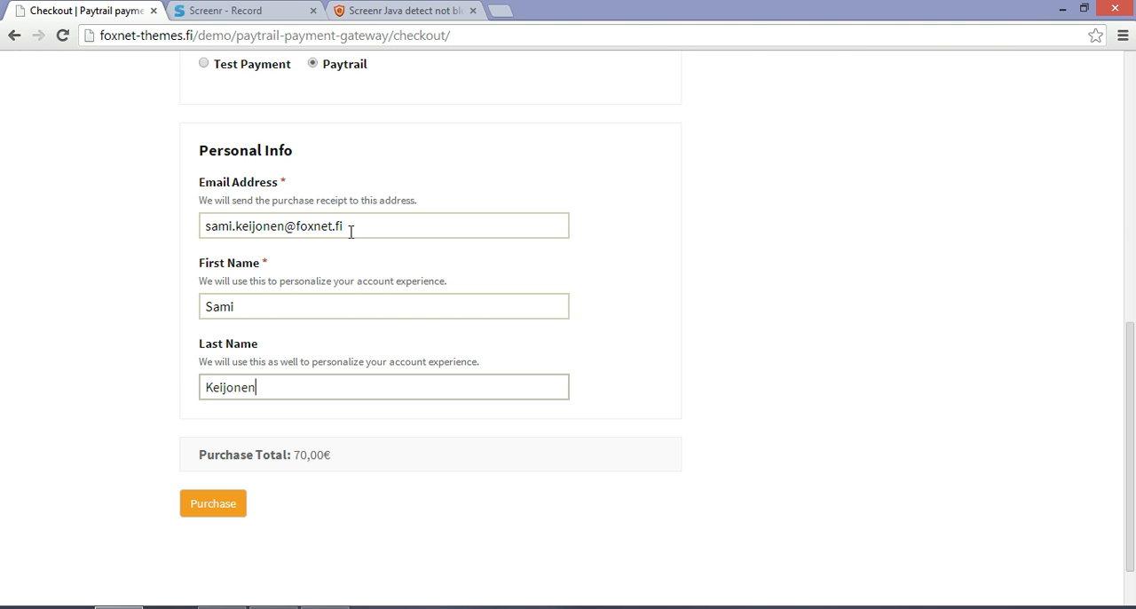
left_click(213, 505)
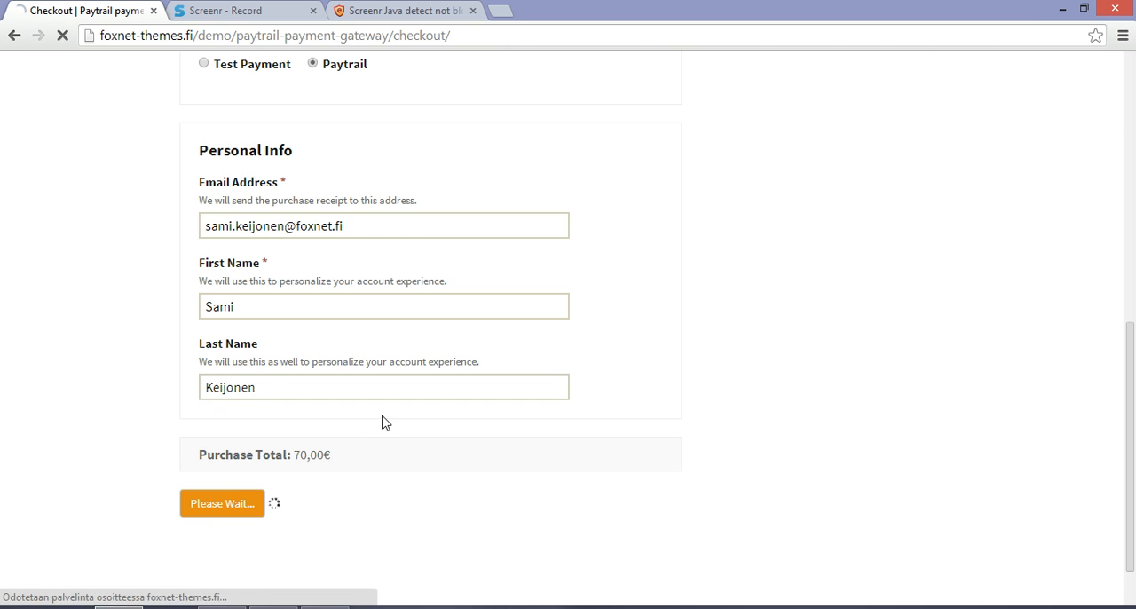
left_click(222, 505)
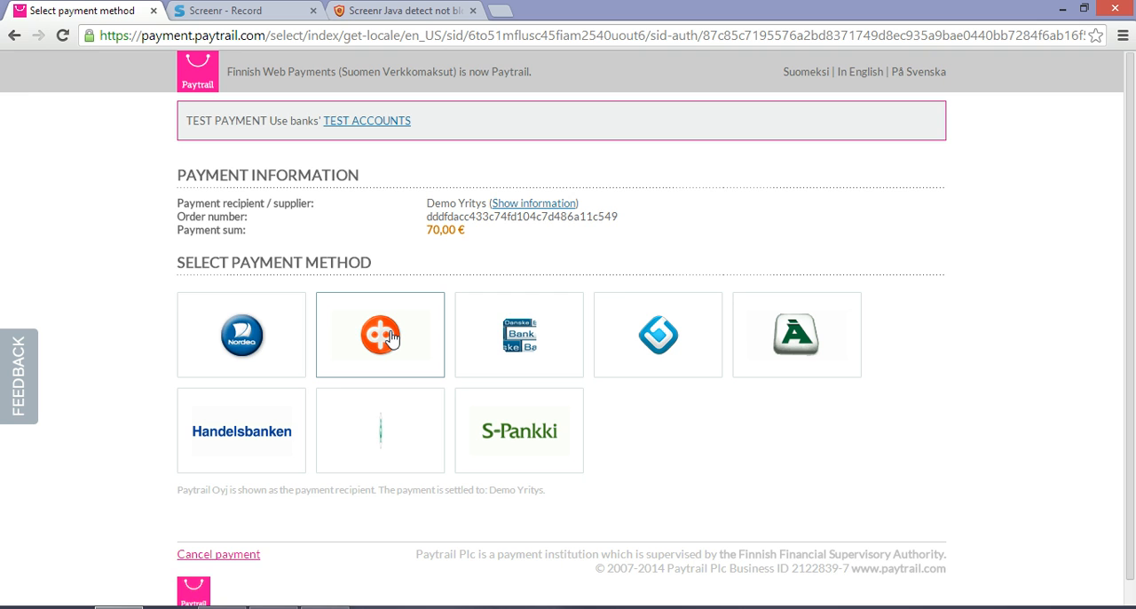
- Choose the OP (Osuuspankki) bank to pay the 70,00 € order
left_click(380, 333)
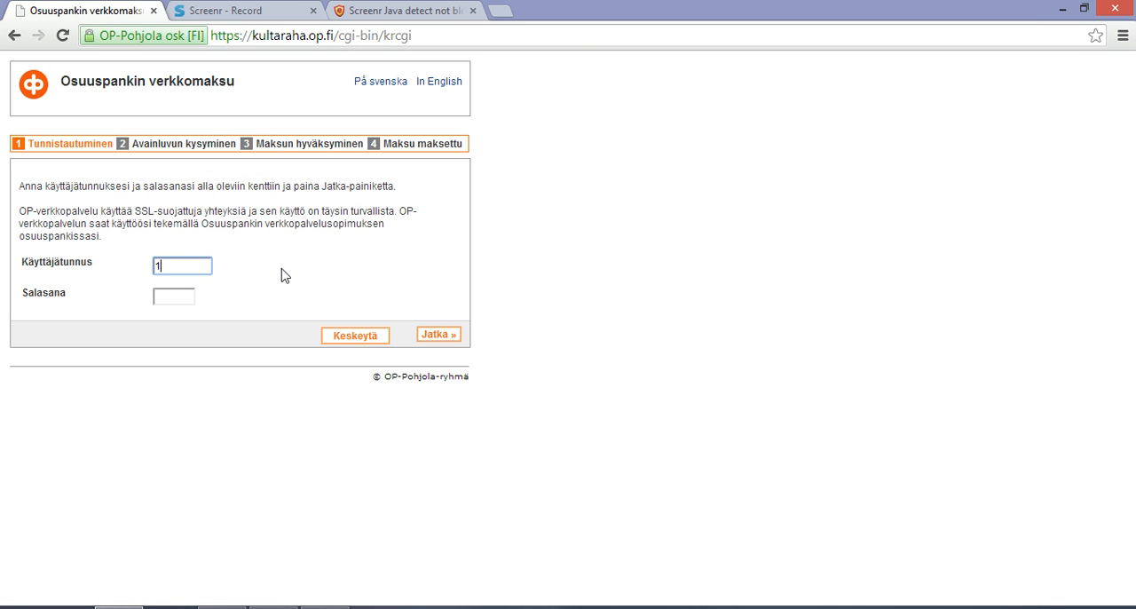
- Log in with test user 123456, dismiss the McAfee notice, submit the key number and approve the 70.00 euro payment
type("23456")
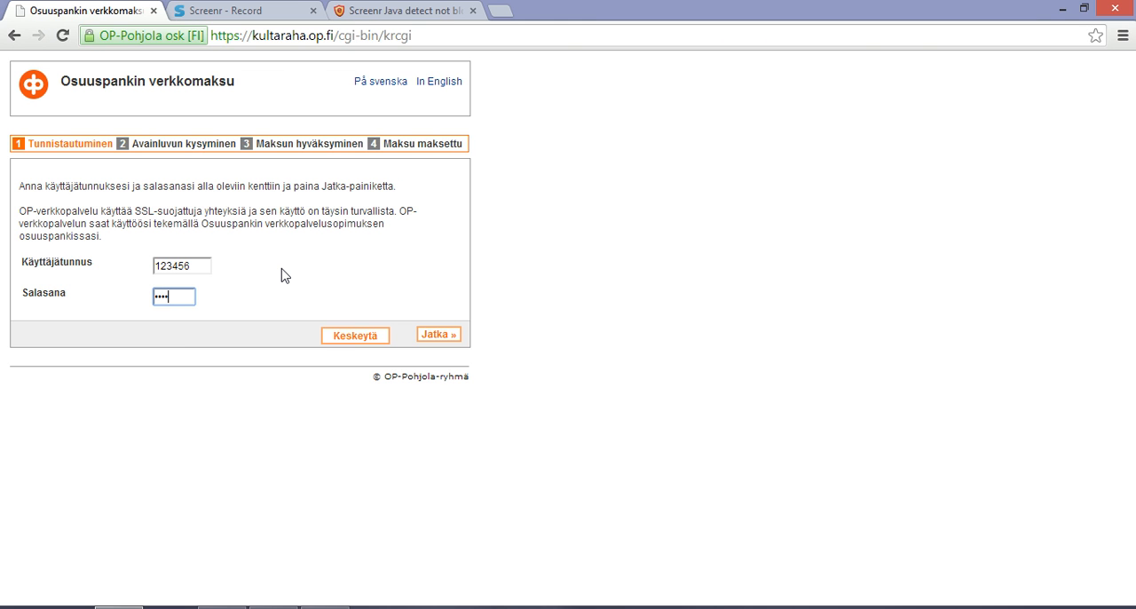
left_click(437, 334)
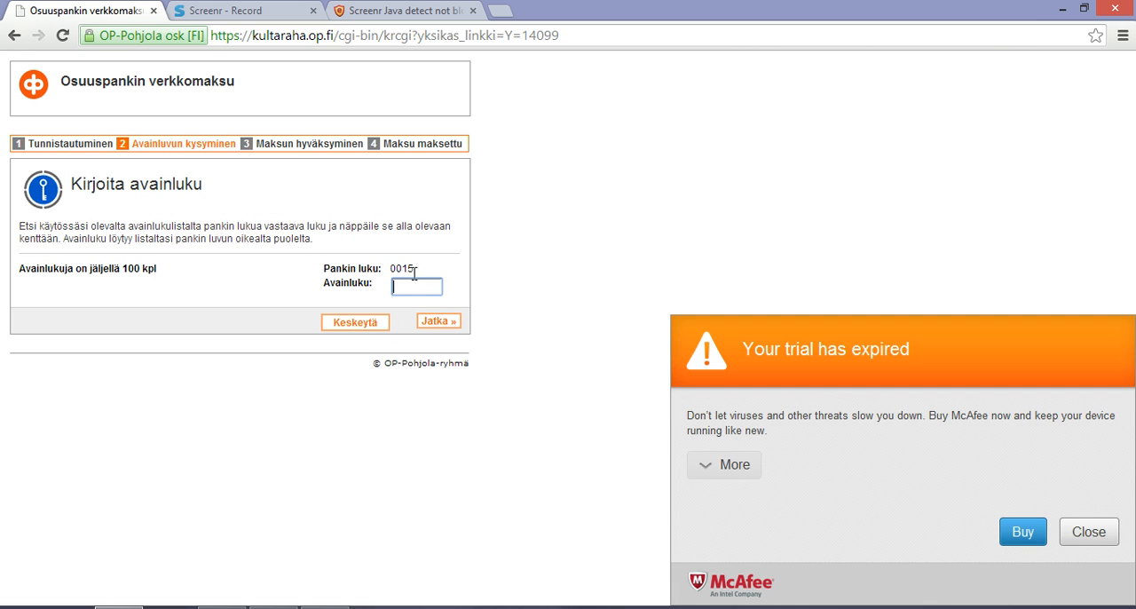
left_click(1089, 531)
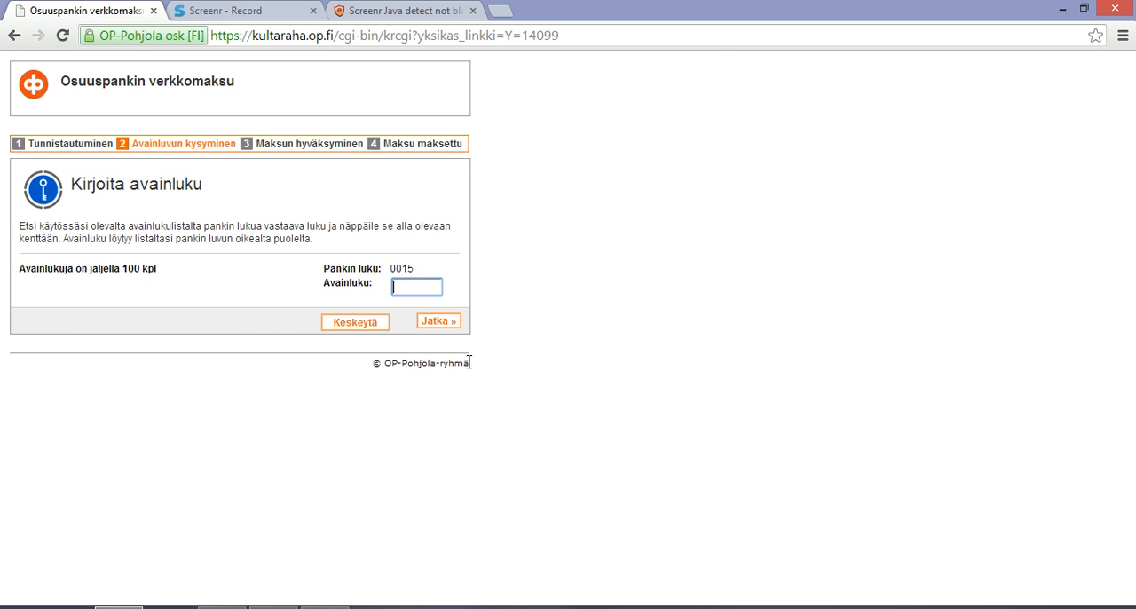
left_click(436, 320)
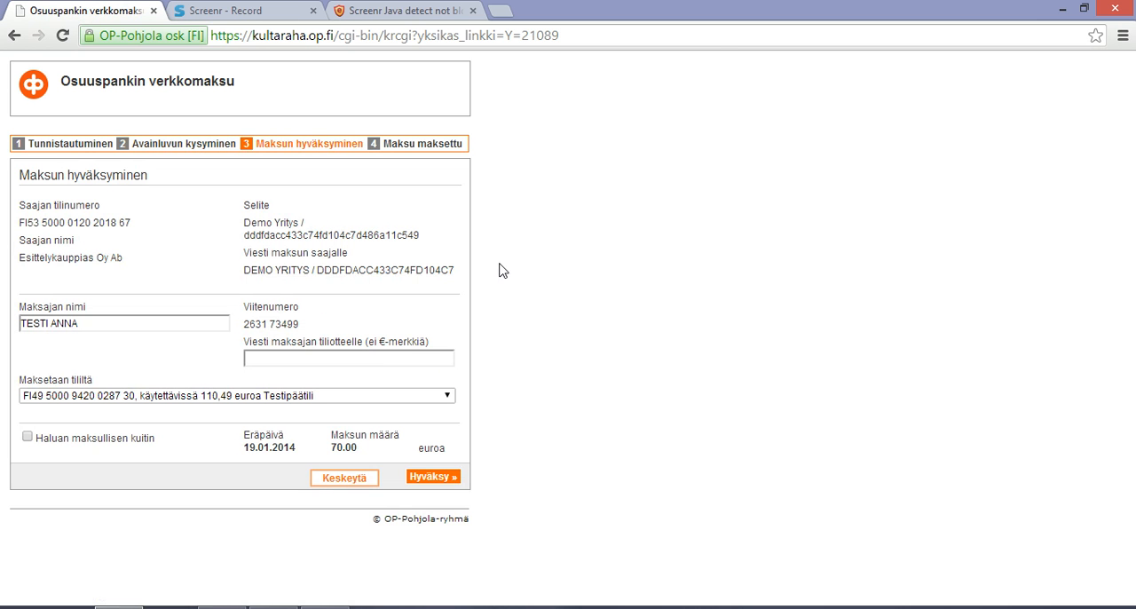
left_click(434, 476)
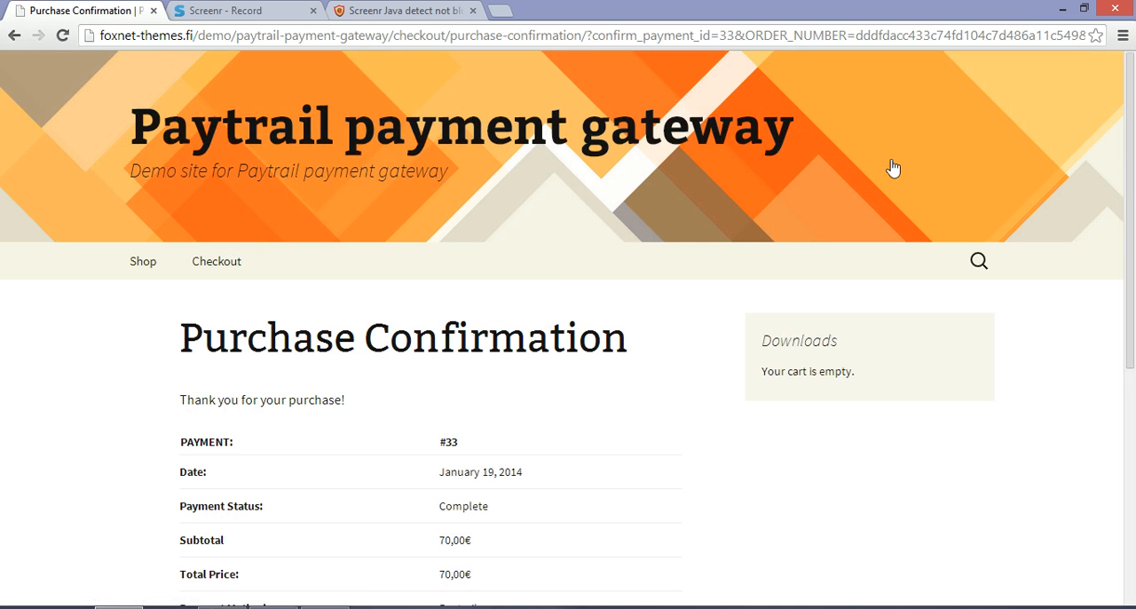
- Review the Purchase Confirmation down to the Products list and return to the Shop page
scroll("down", 3)
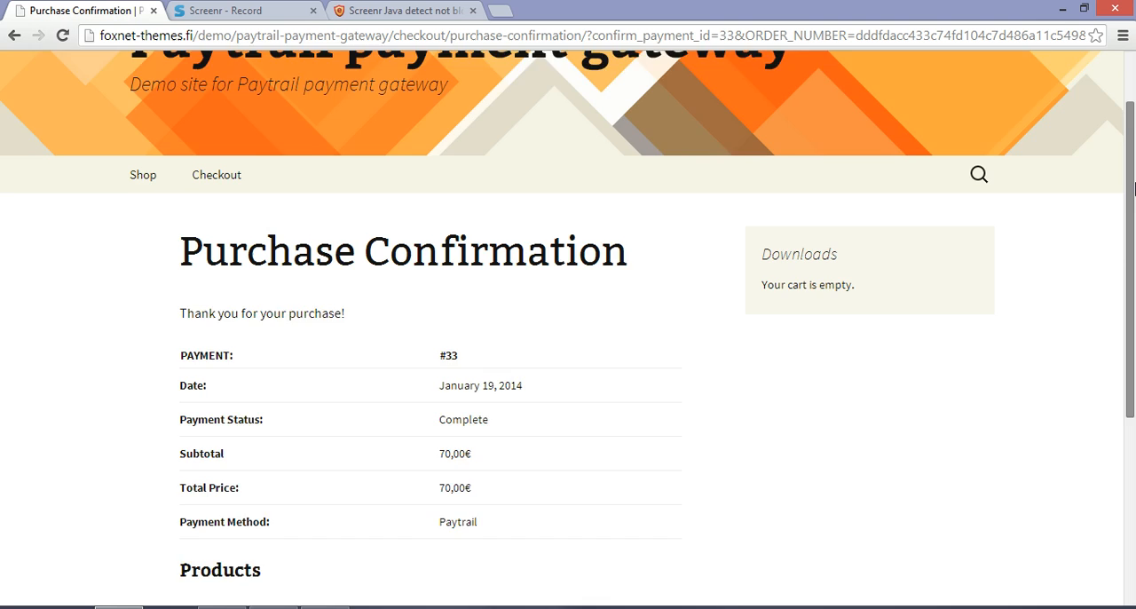
scroll("down", 3)
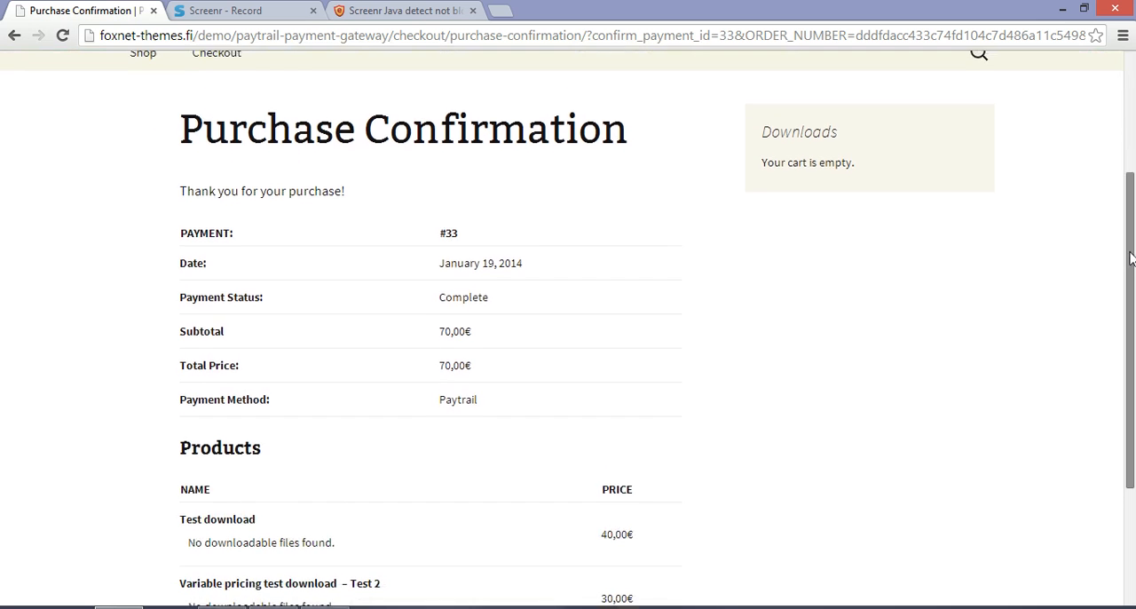
scroll("down", 3)
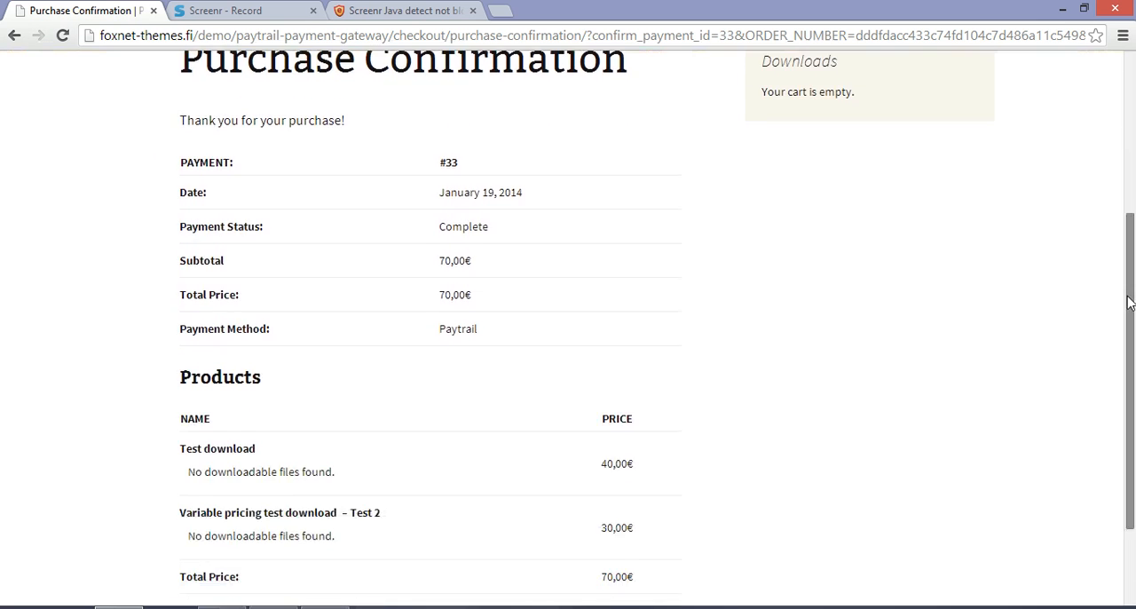
scroll("down", 3)
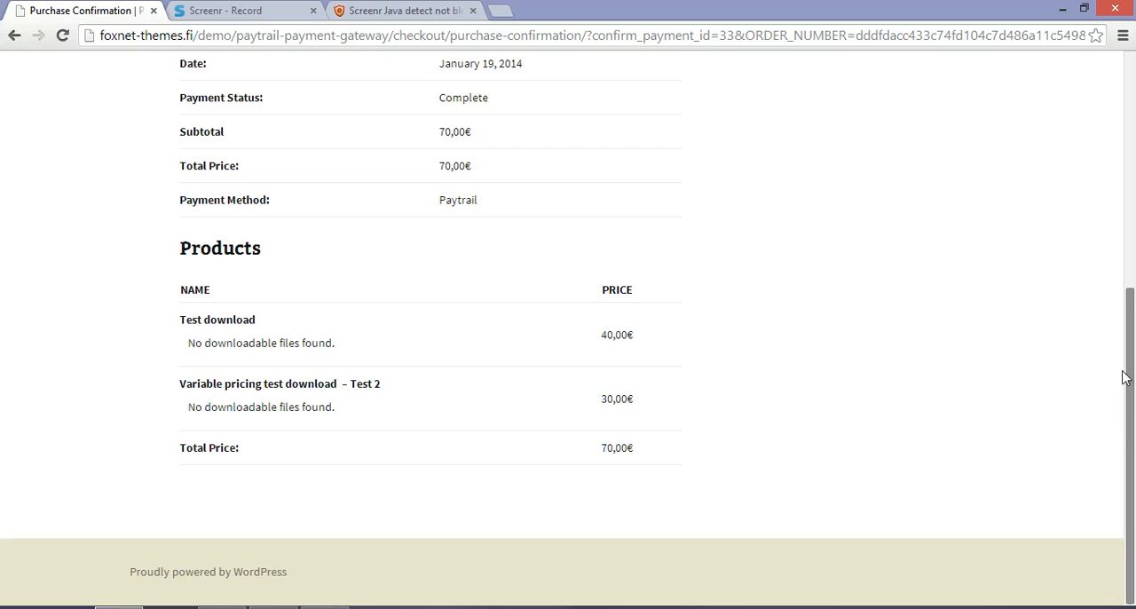
scroll("up", 3)
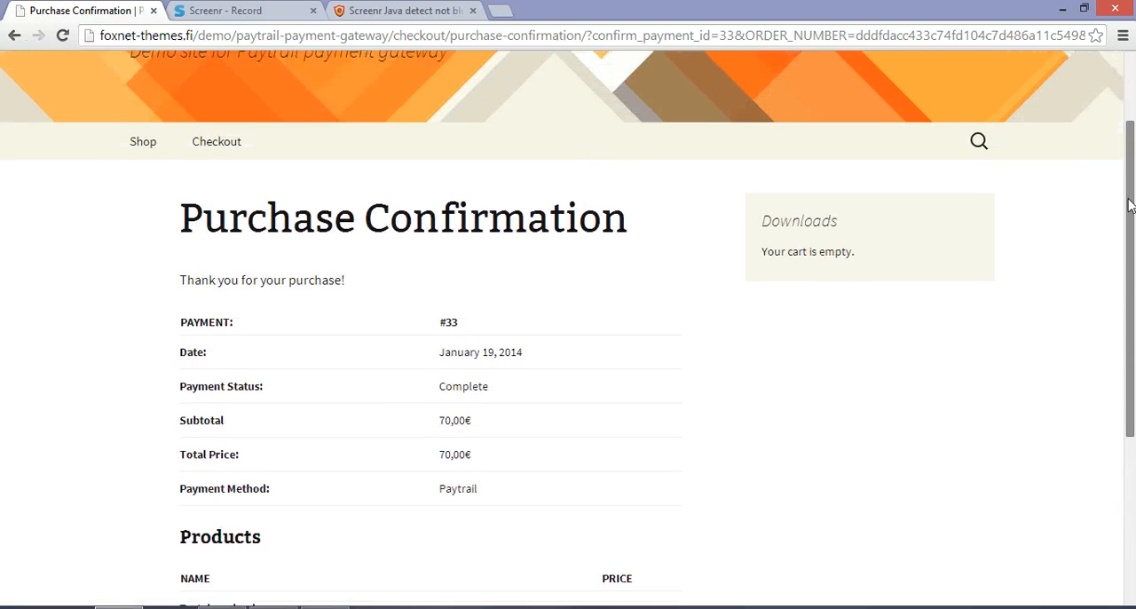
scroll("up", 3)
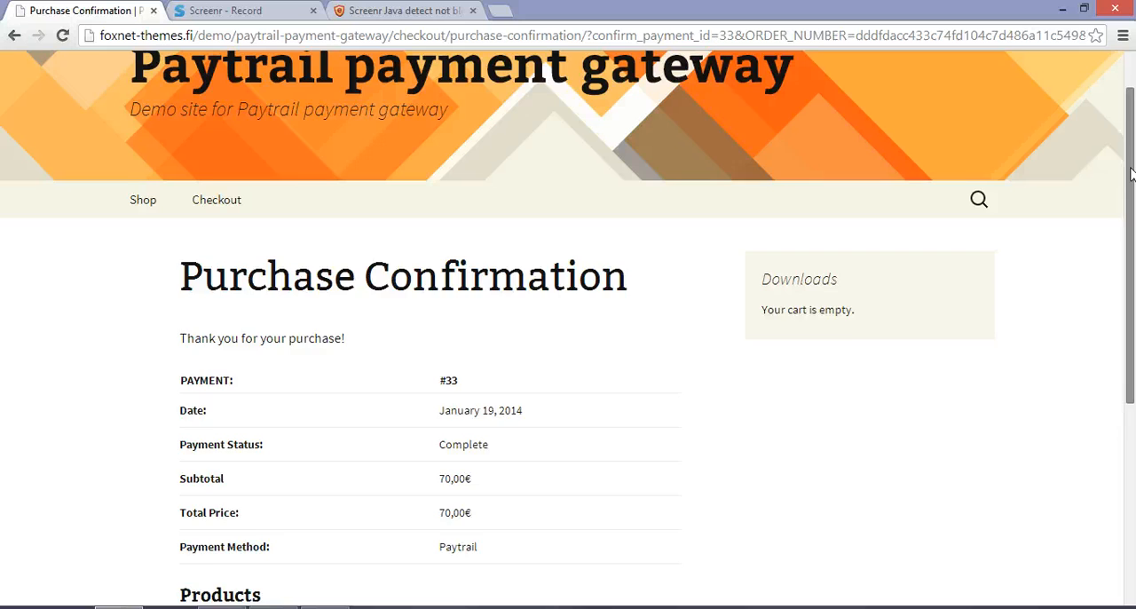
left_click(142, 199)
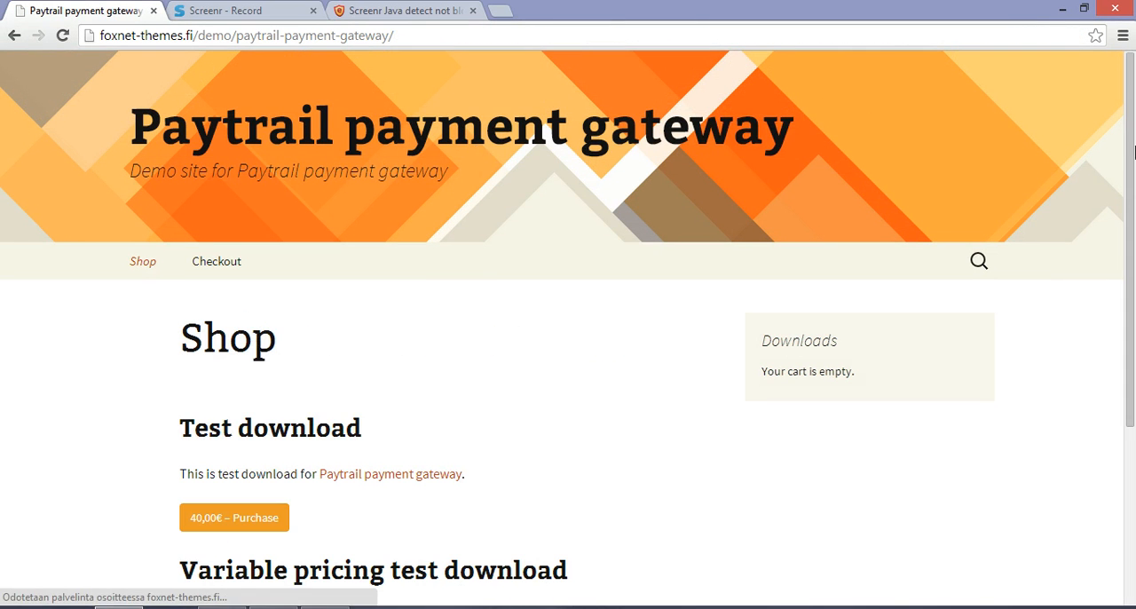